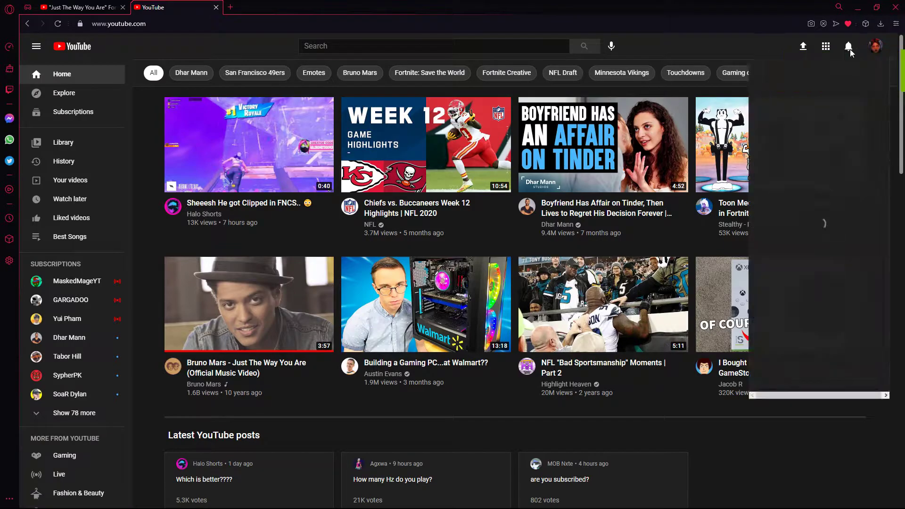
Open your own channel page from the account menu and focus the search box.
left_click(876, 47)
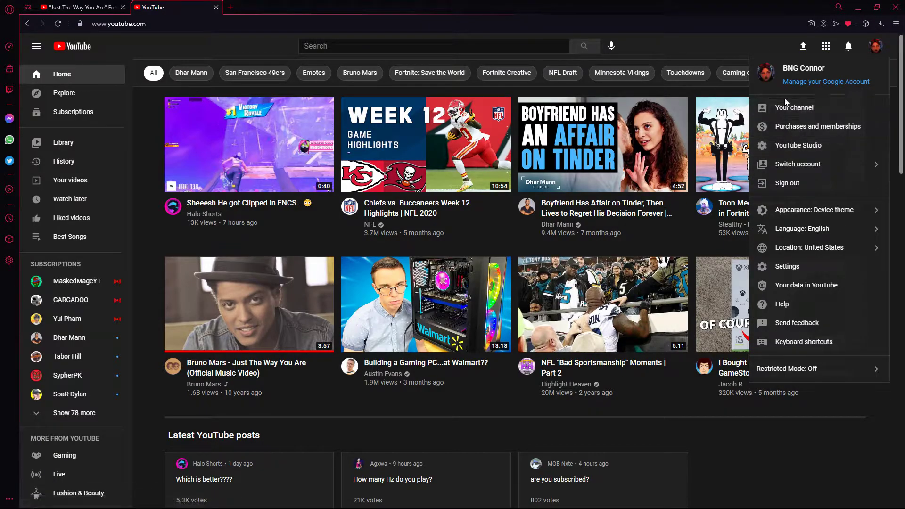
left_click(794, 107)
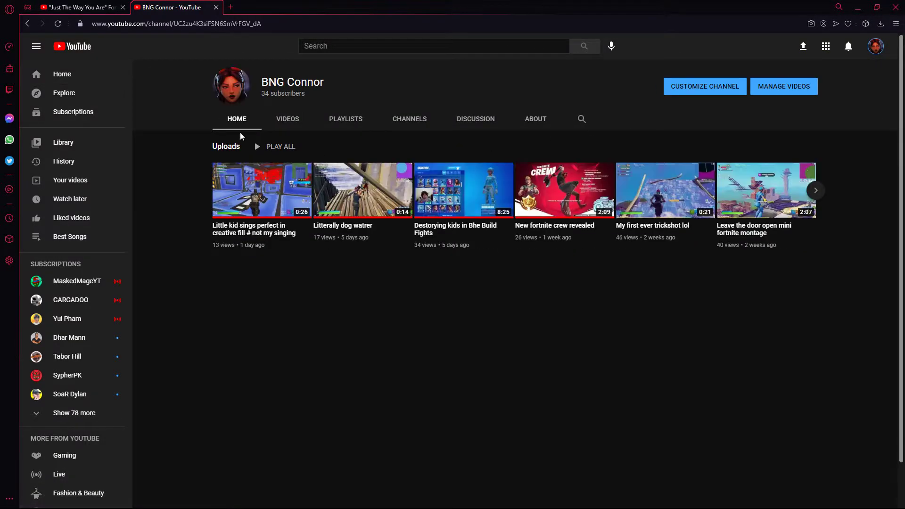
double_click(283, 93)
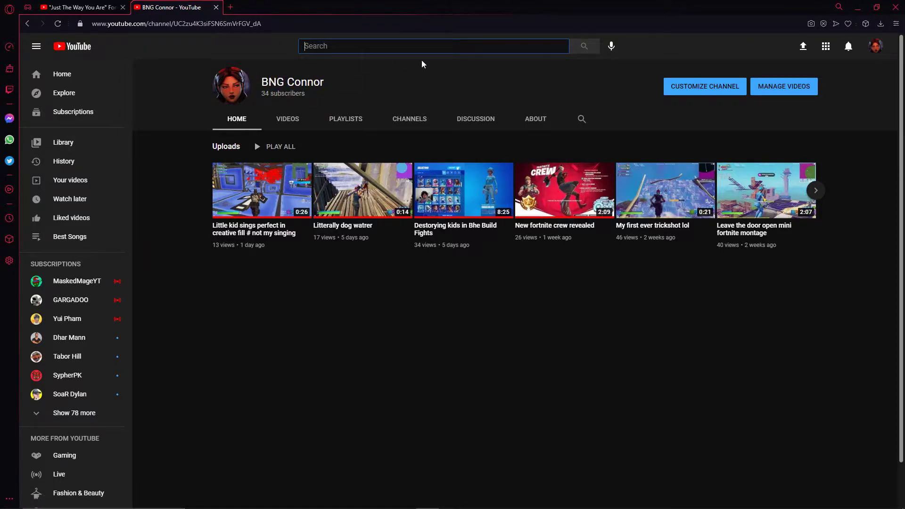
Search YouTube for 'just the way you are' via the autocomplete suggestion.
type("50")
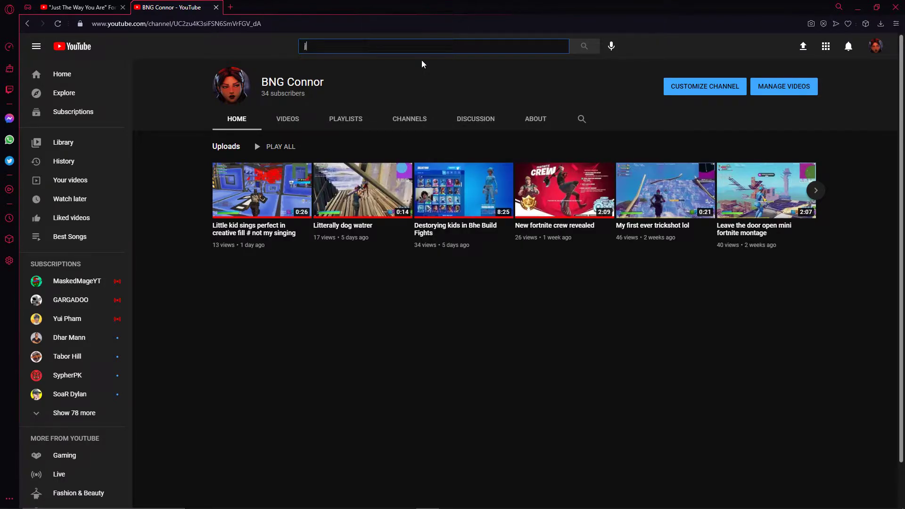
type("just the way you ar")
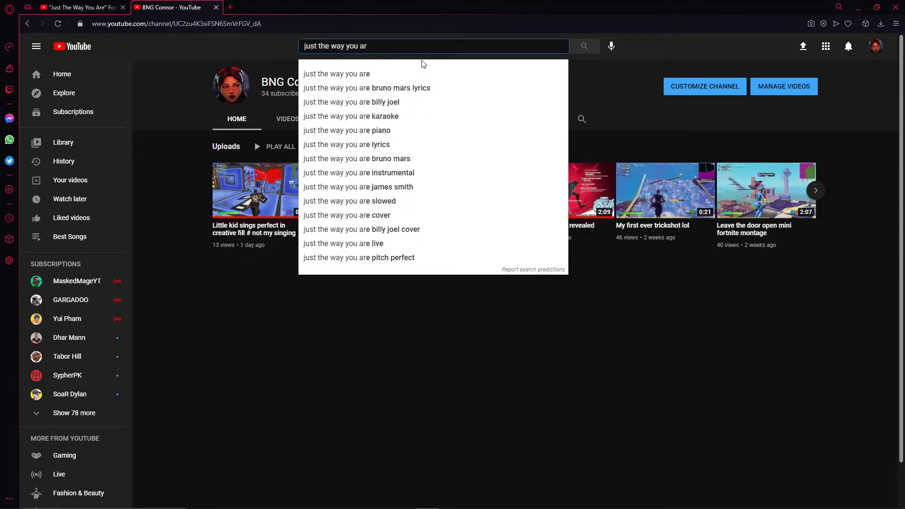
left_click(337, 73)
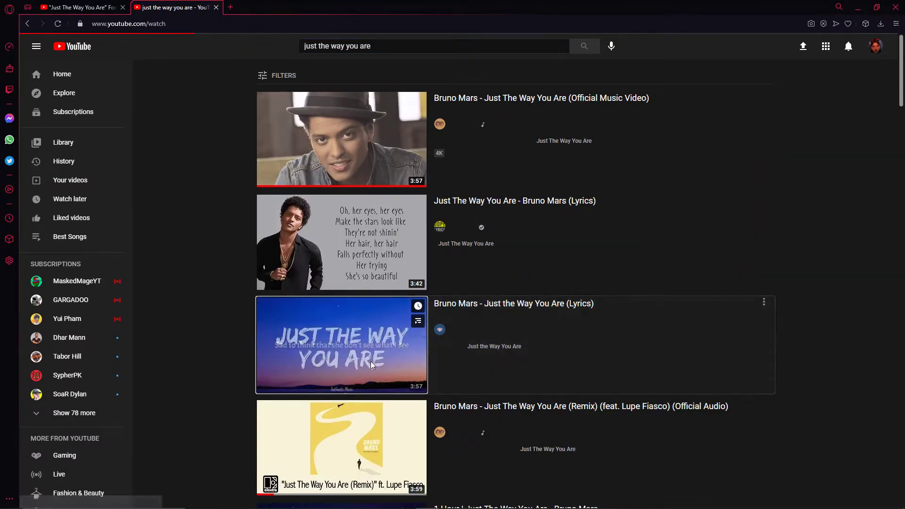
Play the Authentic Music Bruno Mars lyrics video, then show Record options in the Alt+Z GeForce overlay.
left_click(340, 345)
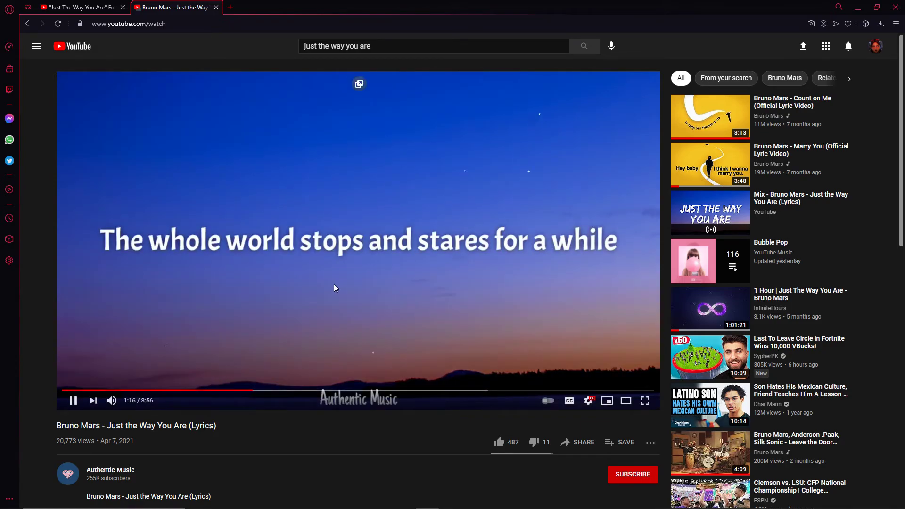
mouse_move(260, 418)
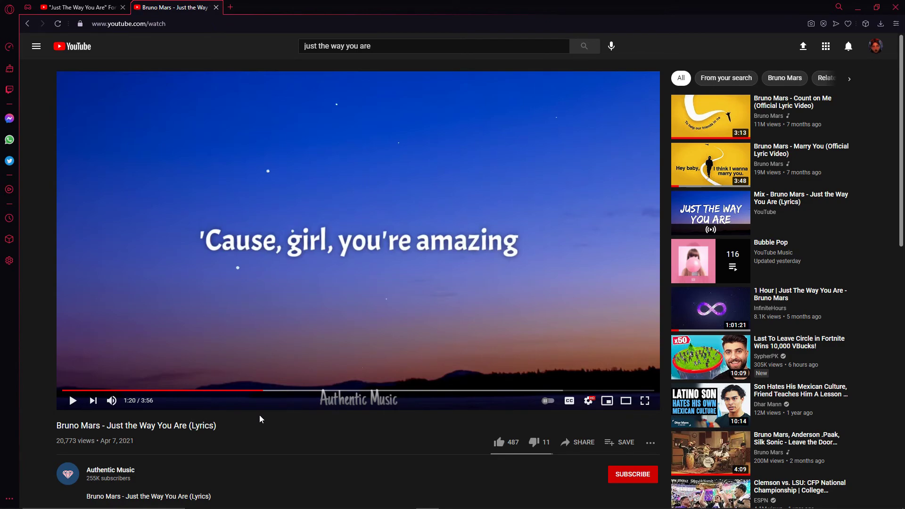
key("Alt+z")
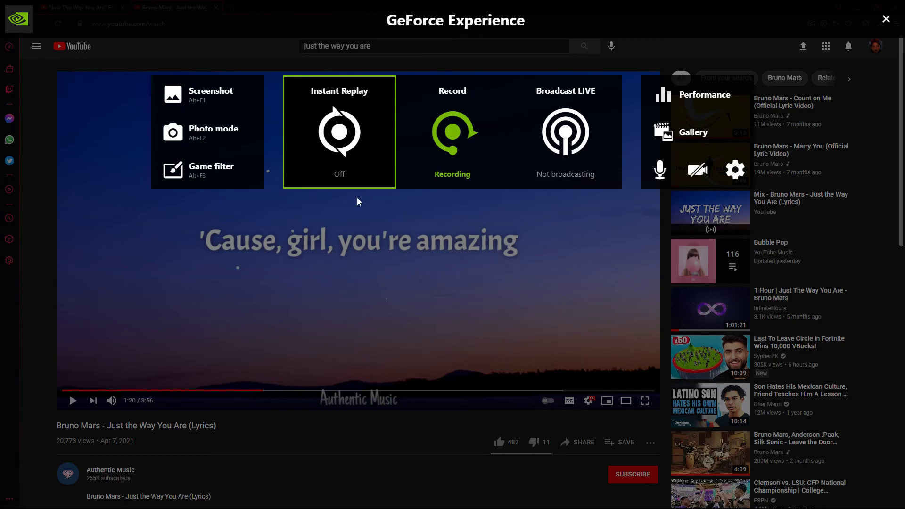
left_click(452, 132)
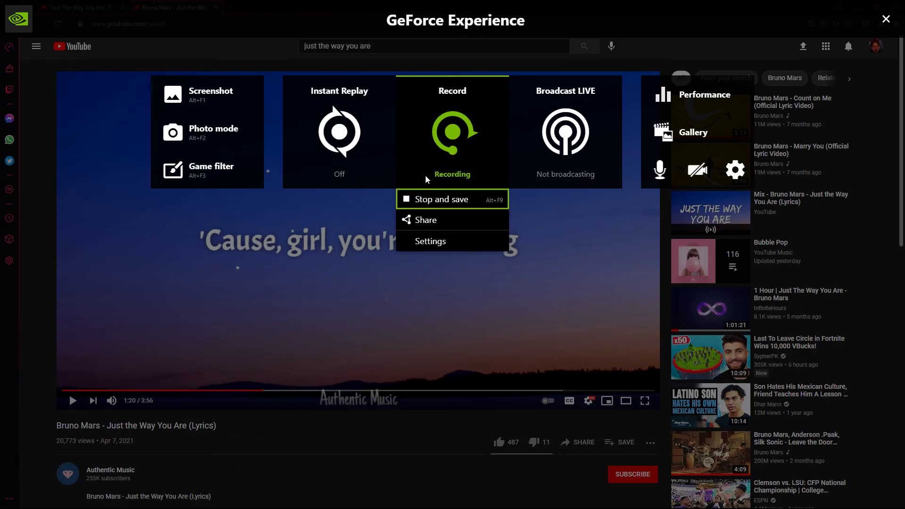